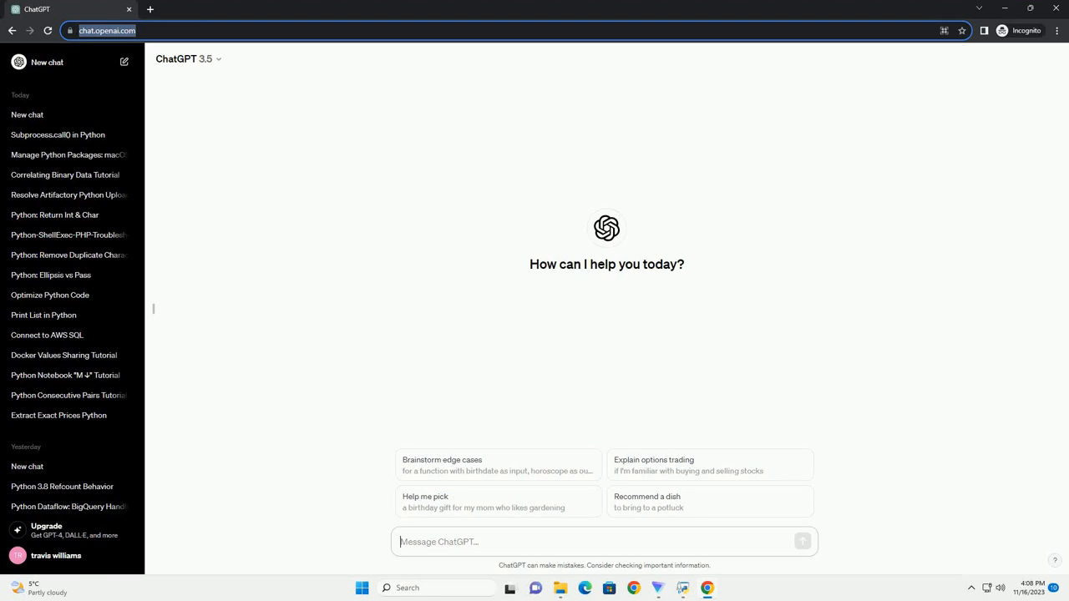
- Submit the prompt asking how to return a SAS return code to a parent Python script
{"action": "left_click", "coordinate": [802, 542]}
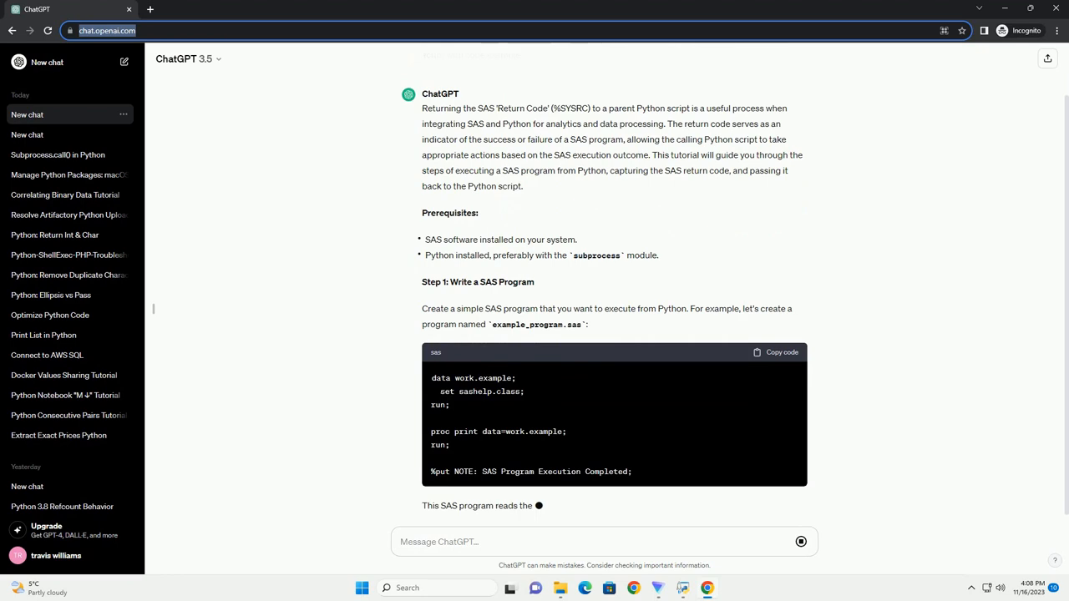
- Scroll through the Prerequisites and Step 1 SAS code block into the start of Step 2
{"action": "scroll", "scroll_direction": "down", "scroll_amount": 3}
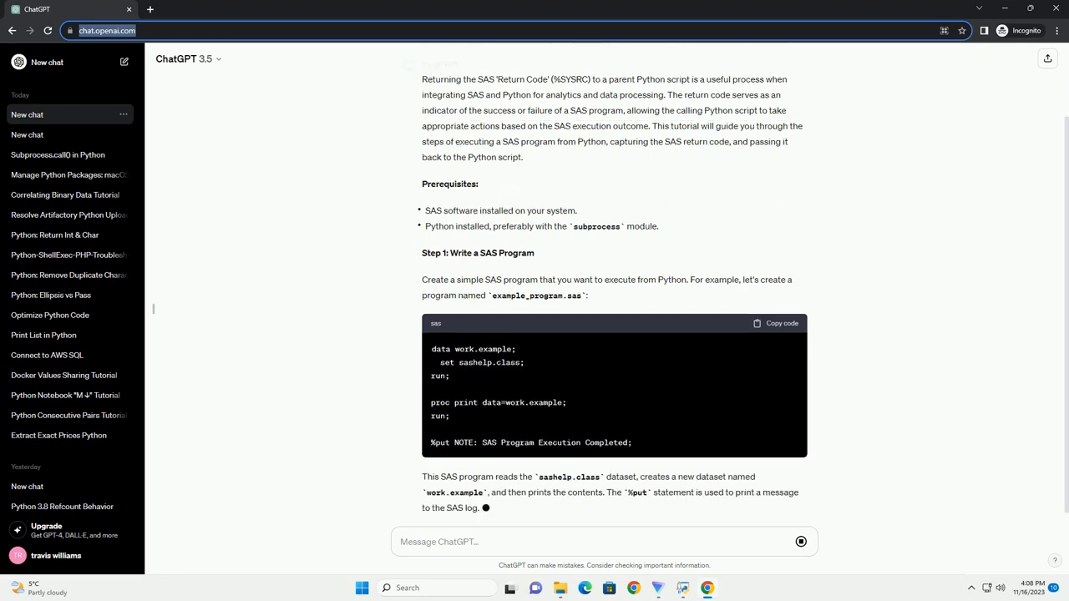
{"action": "scroll", "scroll_direction": "down", "scroll_amount": 3}
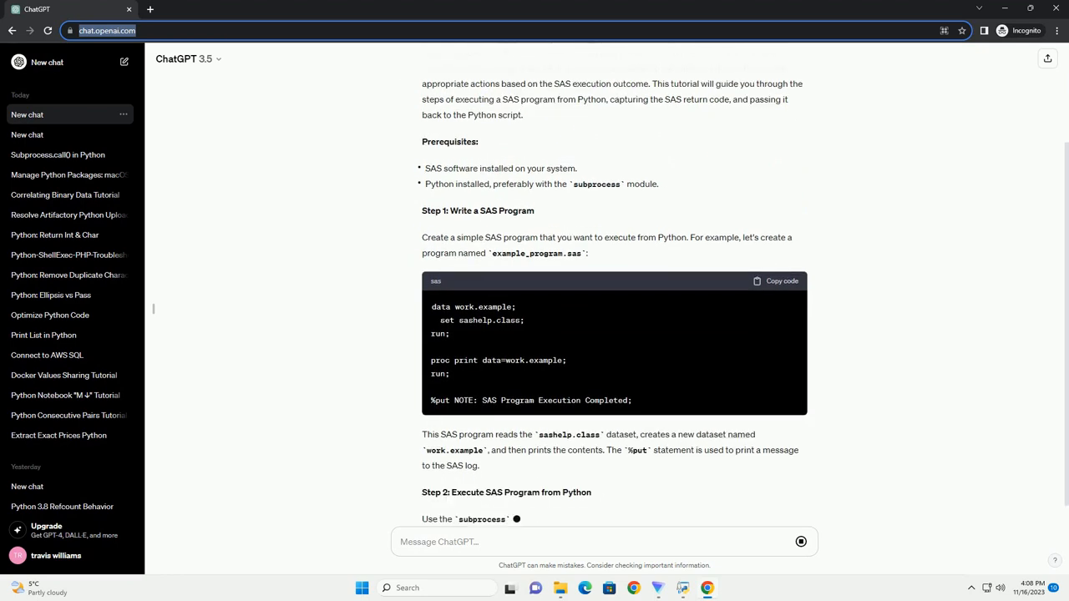
{"action": "scroll", "scroll_direction": "down", "scroll_amount": 3}
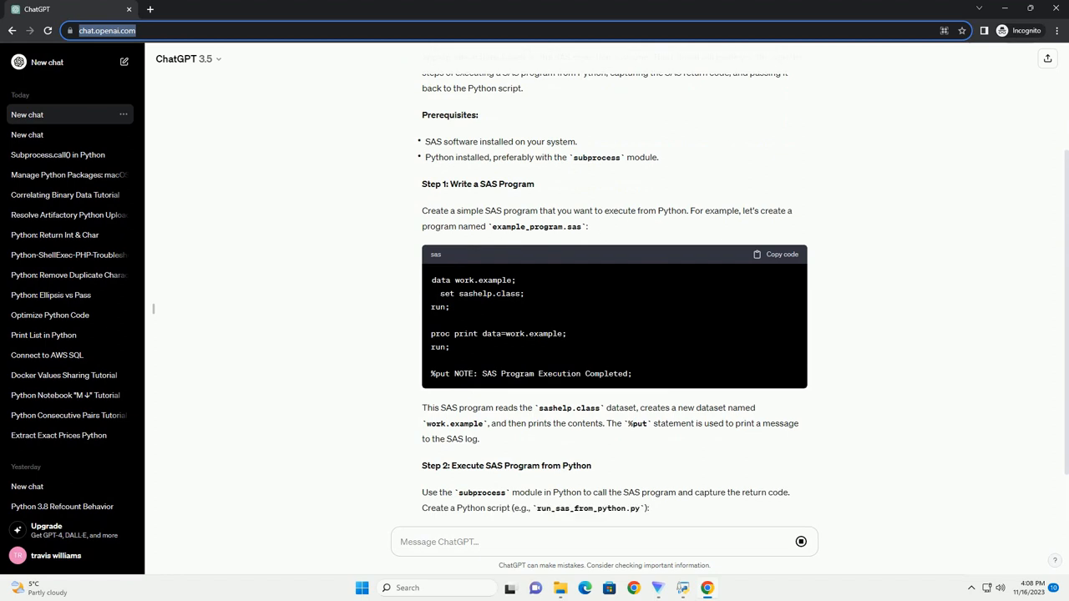
- Scroll through the Python subprocess script that runs the SAS program as it generates
{"action": "scroll", "scroll_direction": "down", "scroll_amount": 3}
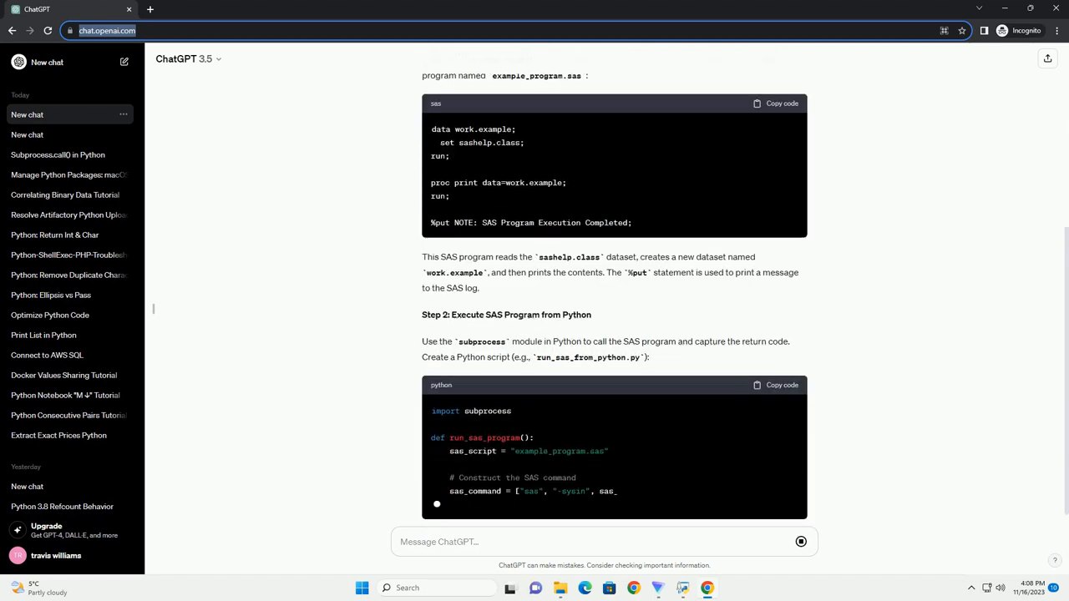
{"action": "scroll", "scroll_direction": "down", "scroll_amount": 3}
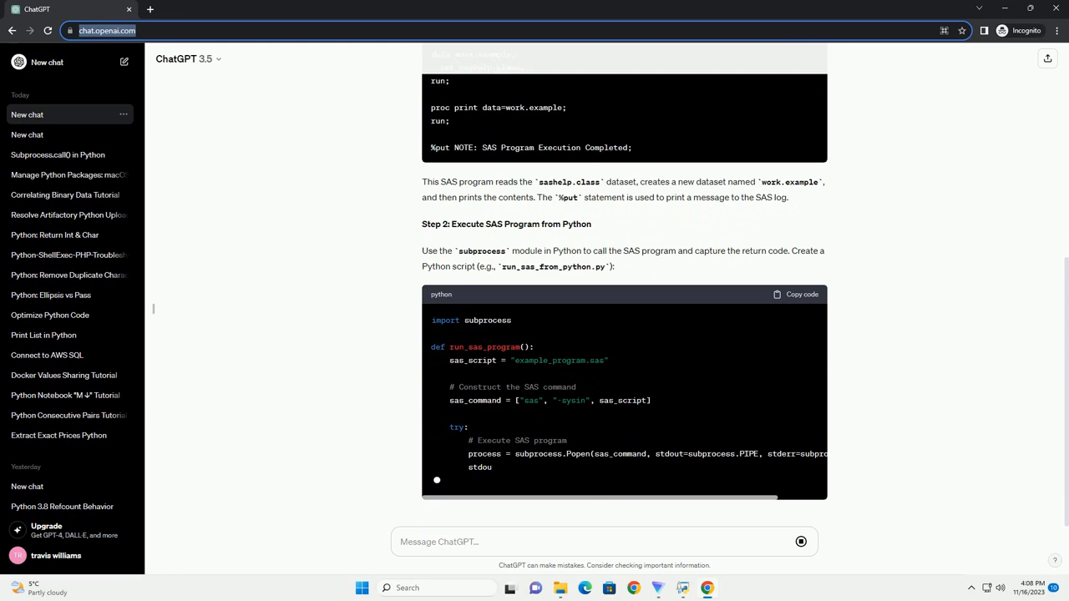
{"action": "scroll", "scroll_direction": "down", "scroll_amount": 3}
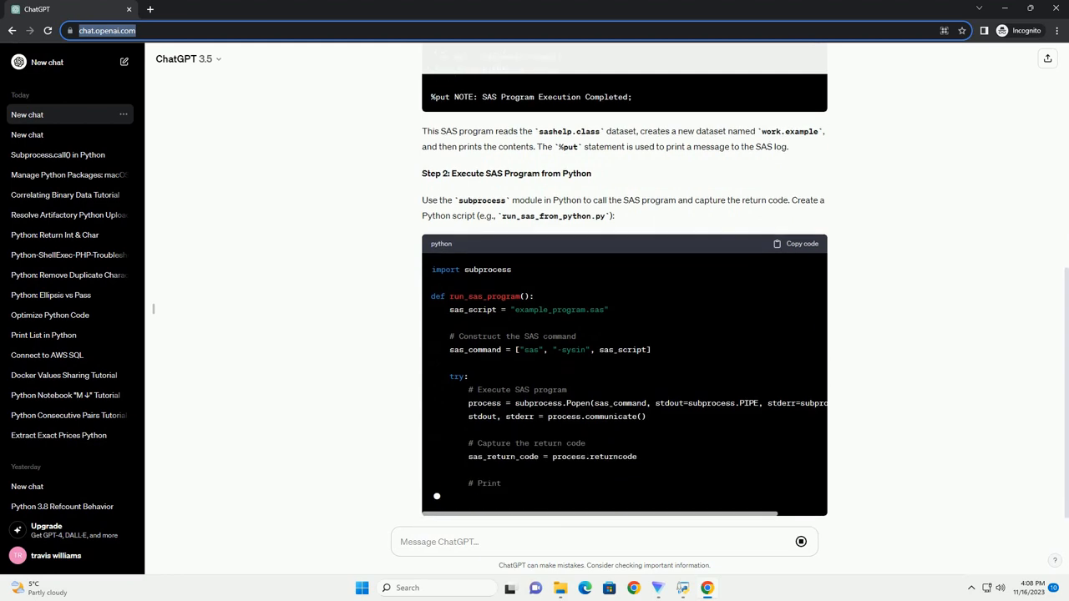
{"action": "scroll", "scroll_direction": "down", "scroll_amount": 3}
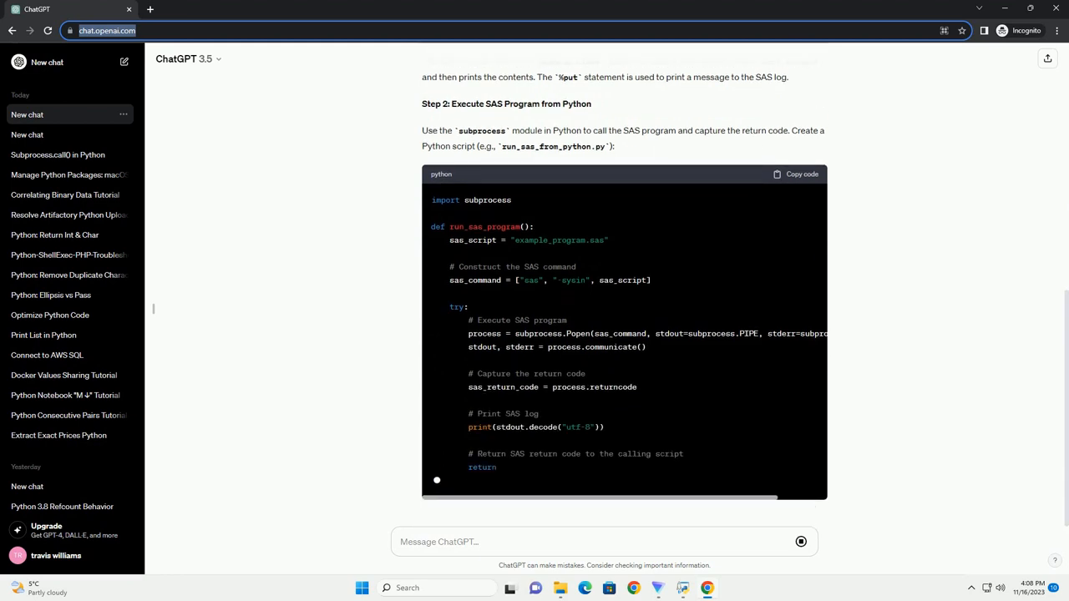
{"action": "scroll", "scroll_direction": "down", "scroll_amount": 3}
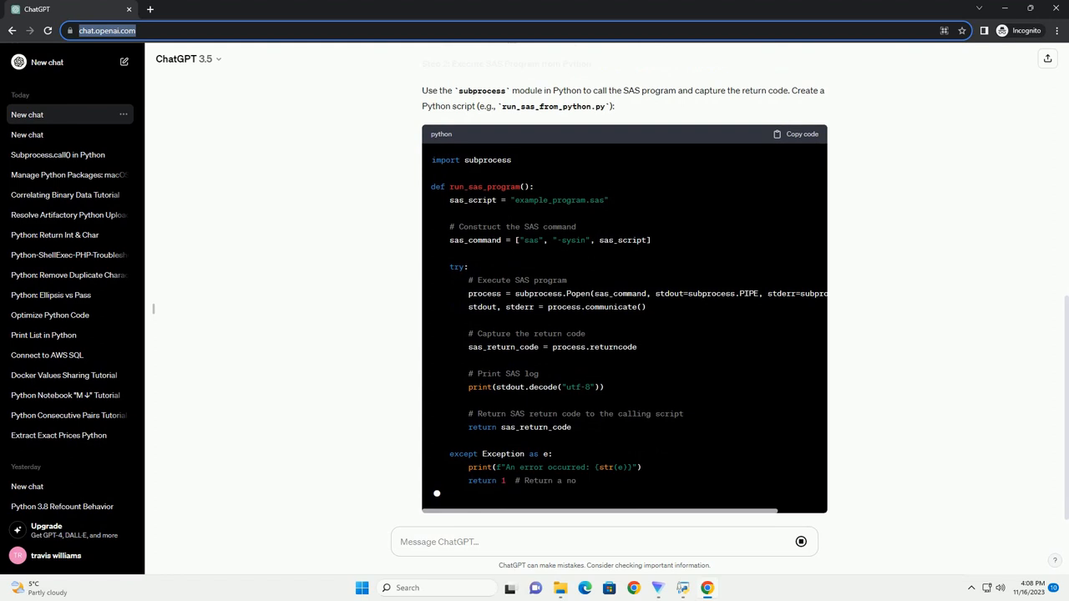
- Scroll into the return-code check and the Explanation bullet list of the Python script
{"action": "scroll", "scroll_direction": "down", "scroll_amount": 3}
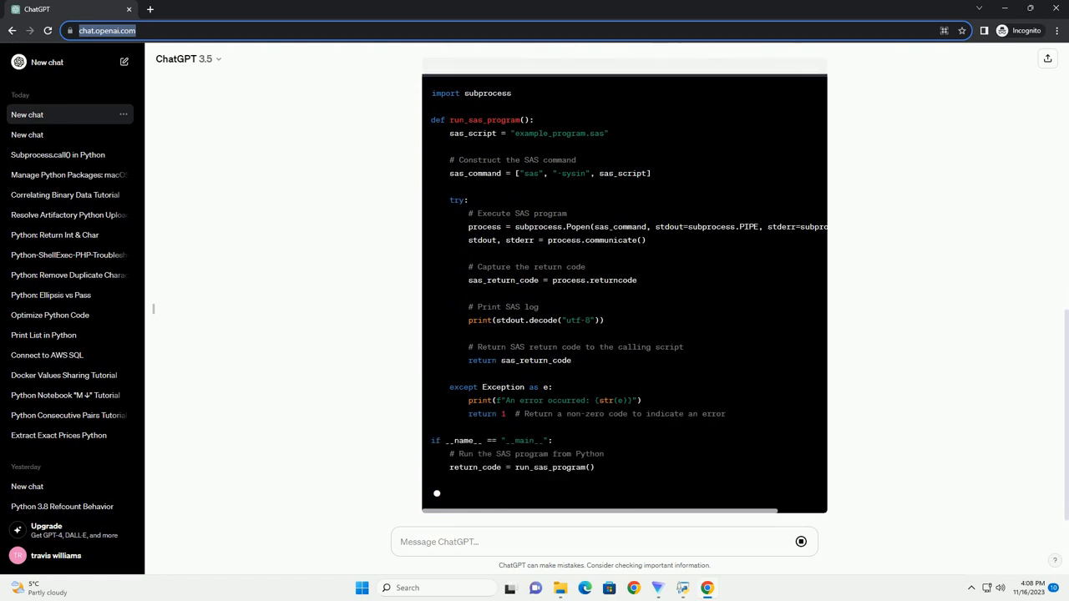
{"action": "scroll", "scroll_direction": "down", "scroll_amount": 3}
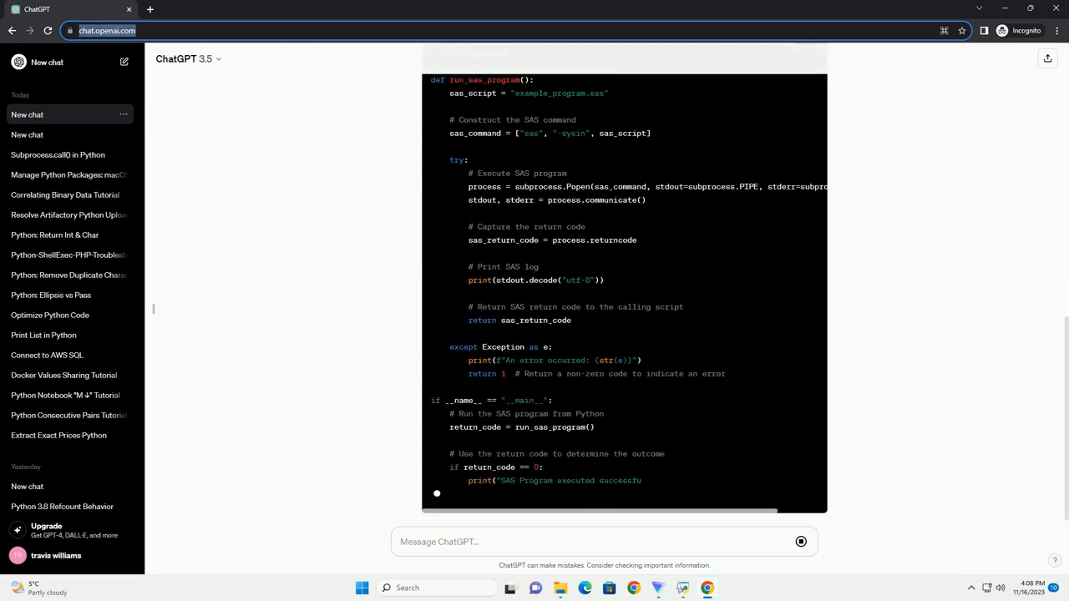
{"action": "scroll", "scroll_direction": "down", "scroll_amount": 3}
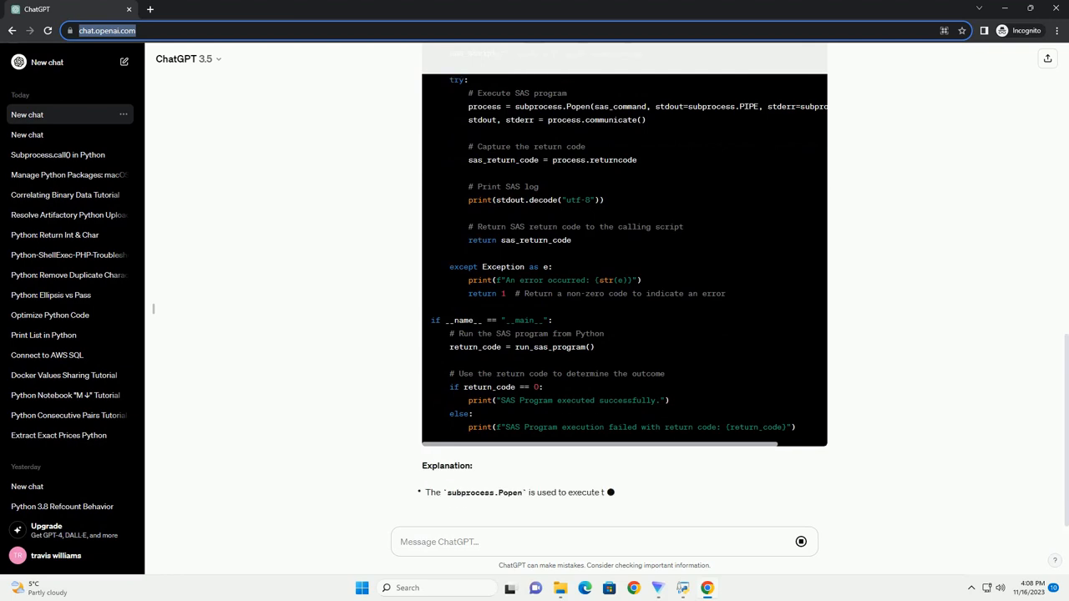
{"action": "scroll", "scroll_direction": "down", "scroll_amount": 3}
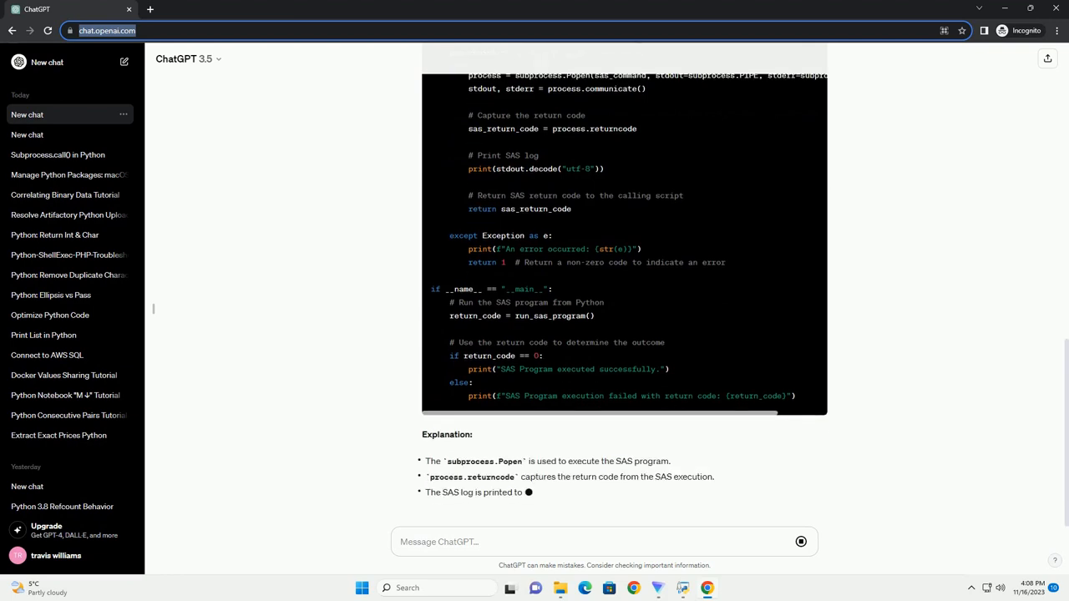